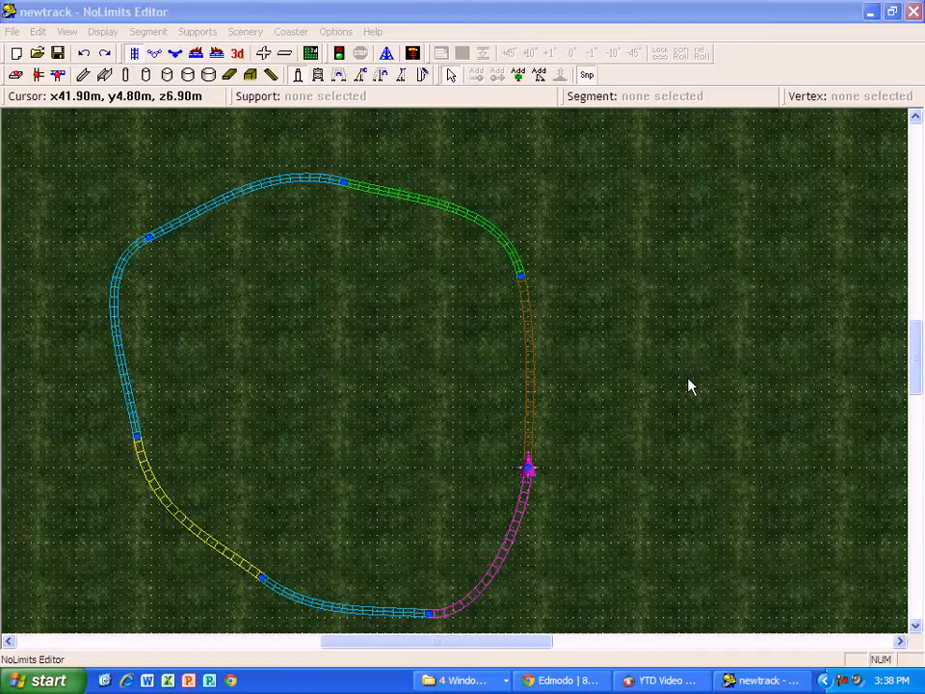
mouse_move(590, 347)
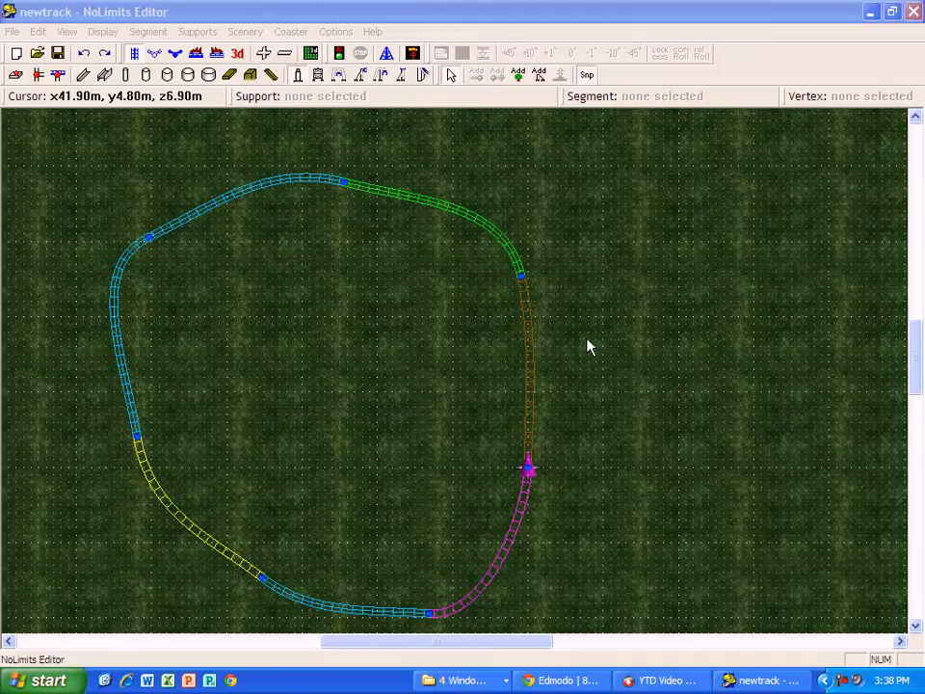
Switch the view of the flat track loop to Front, then to Back.
click(65, 31)
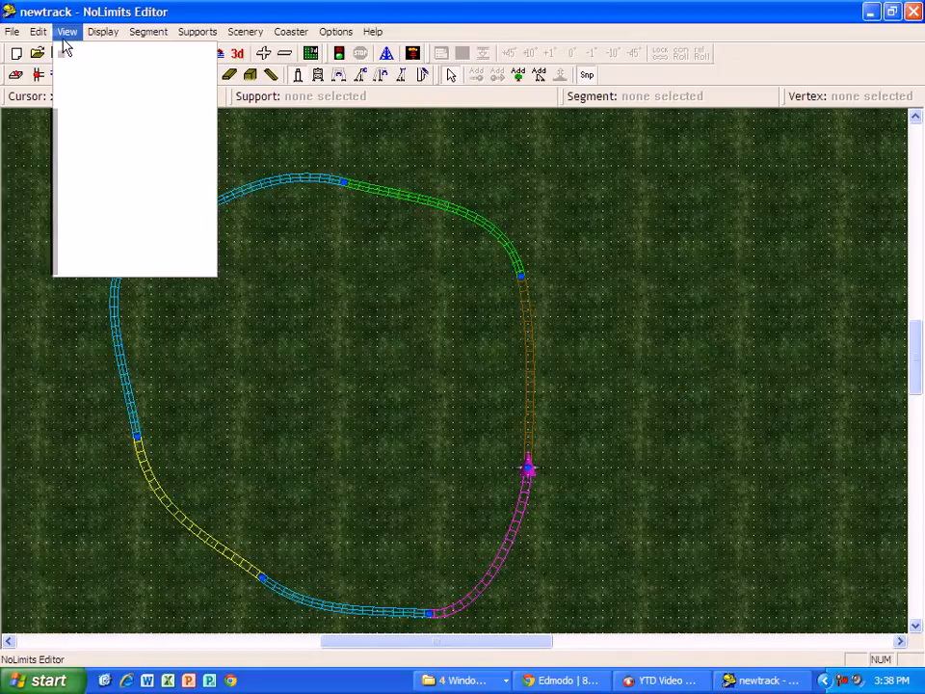
click(66, 31)
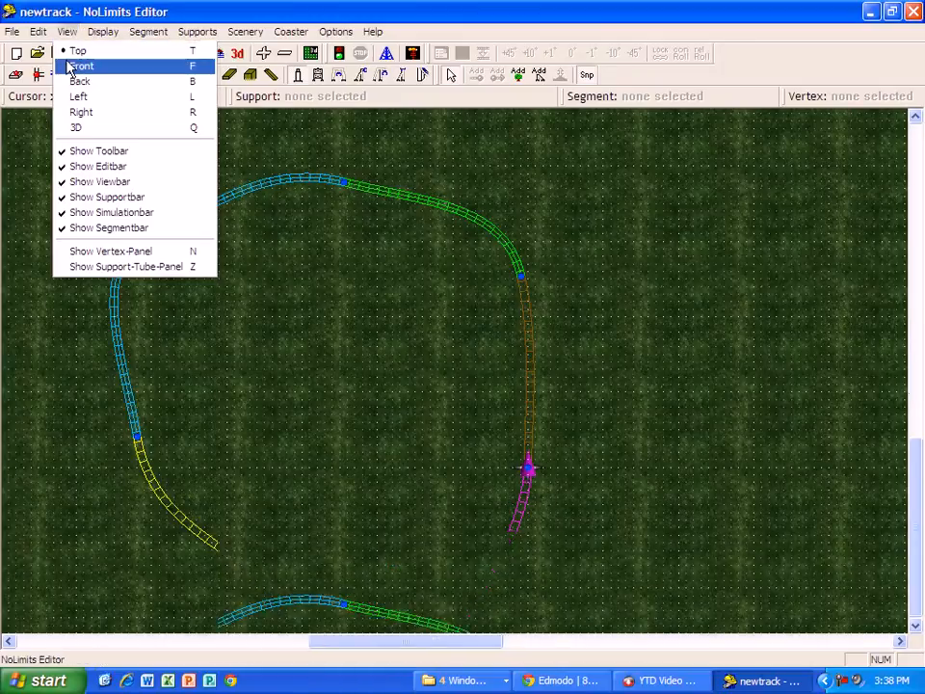
click(81, 66)
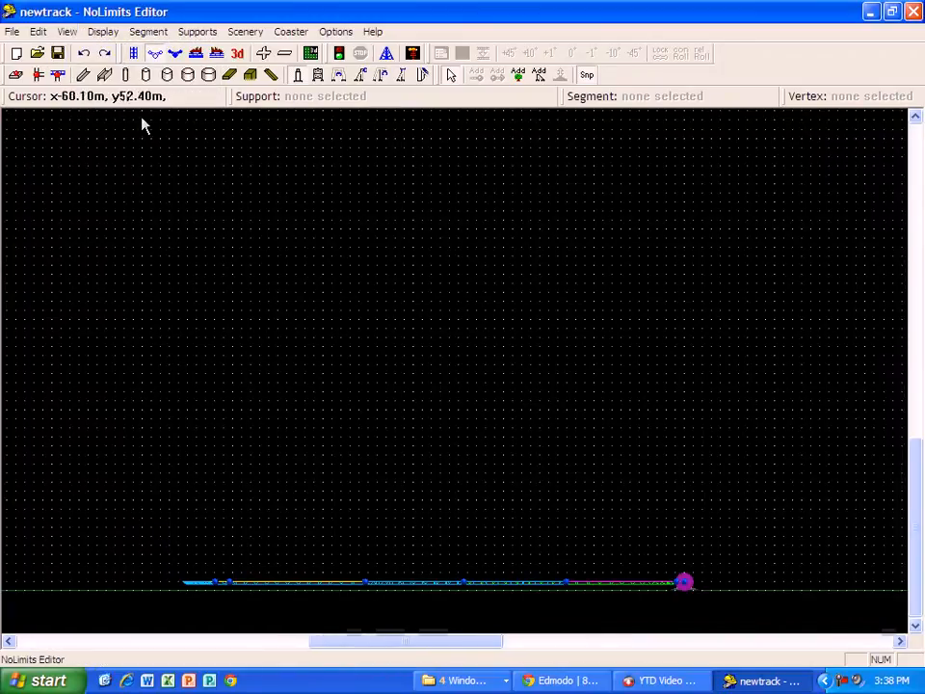
click(66, 31)
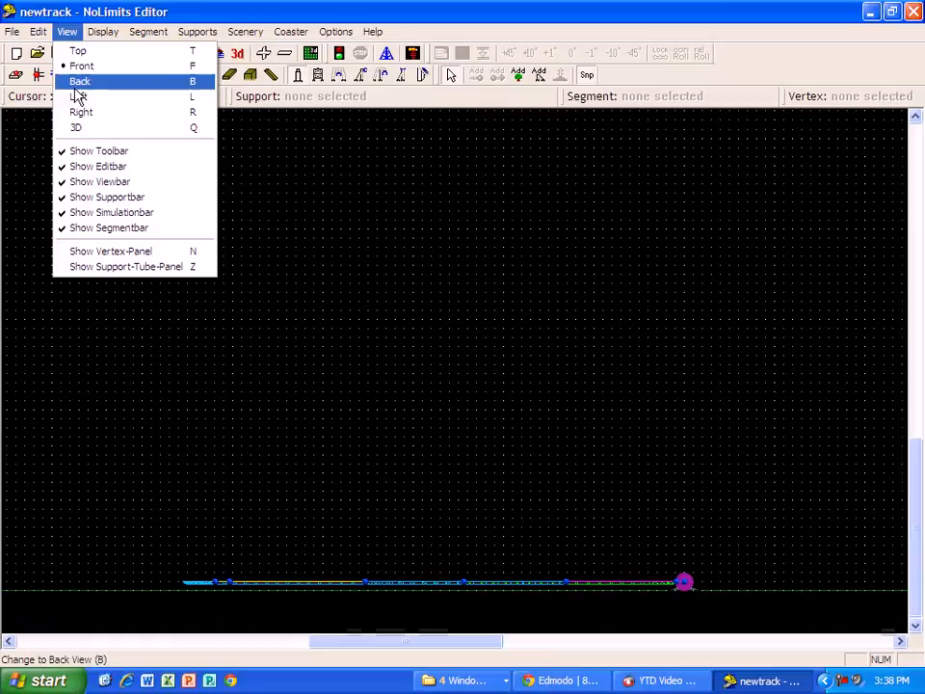
click(79, 81)
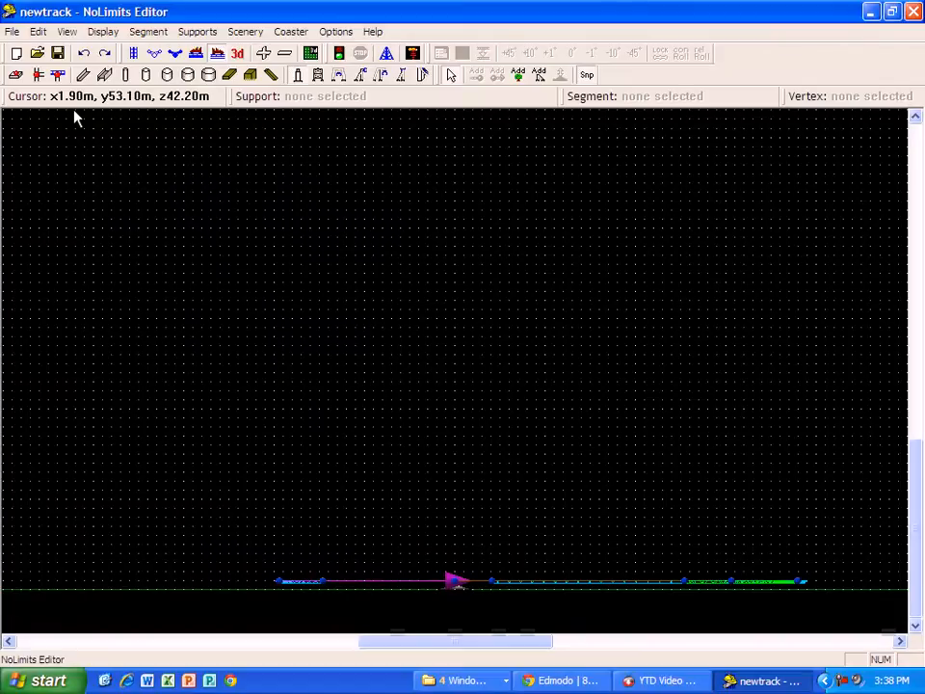
mouse_move(201, 185)
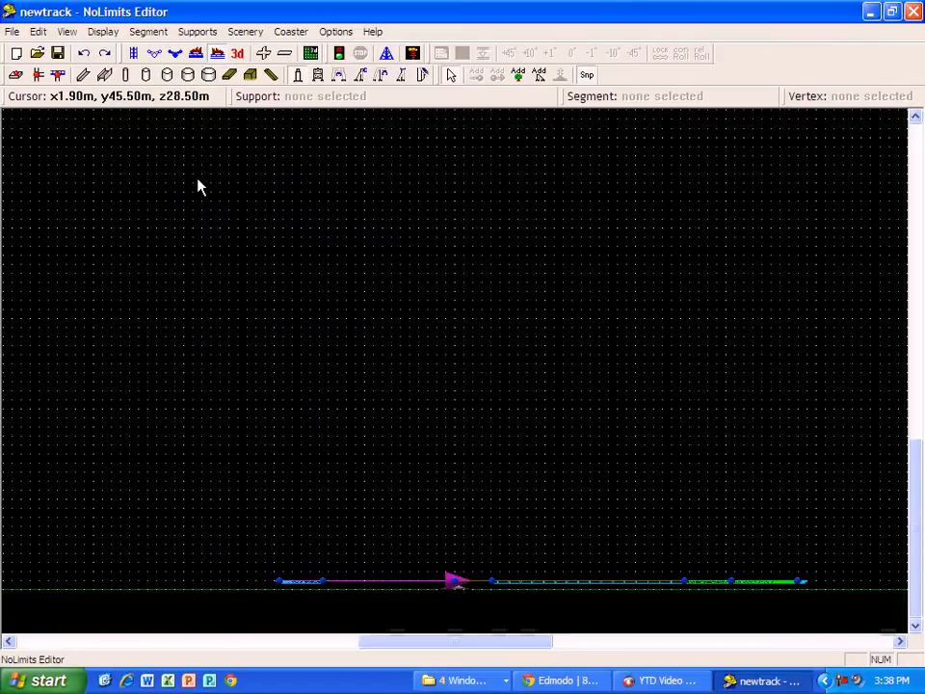
Switch to the 3D (Q) perspective view looking across the ground-level circuit.
click(65, 31)
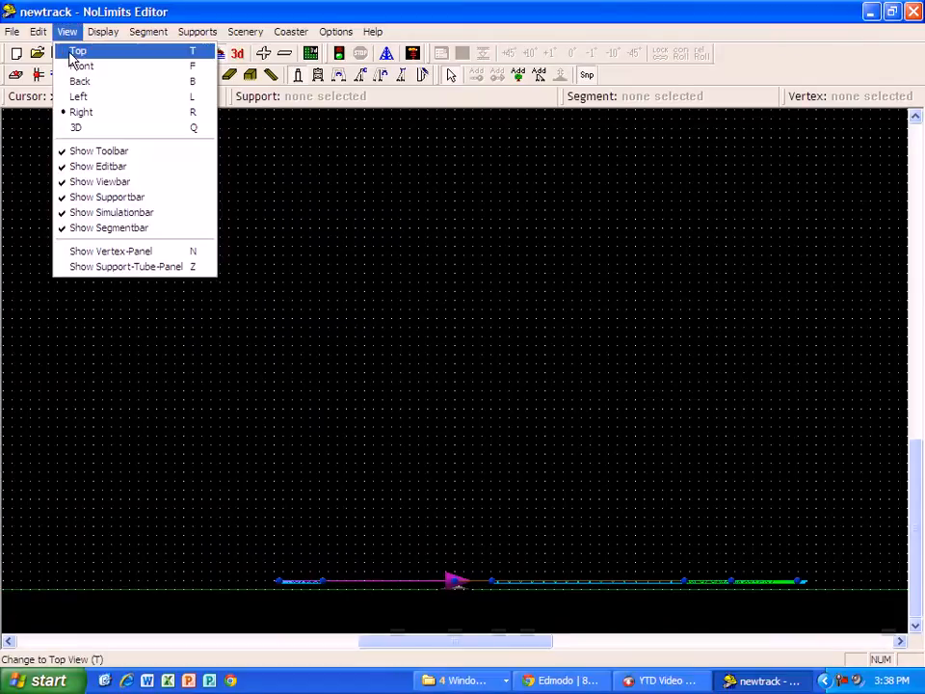
mouse_move(87, 127)
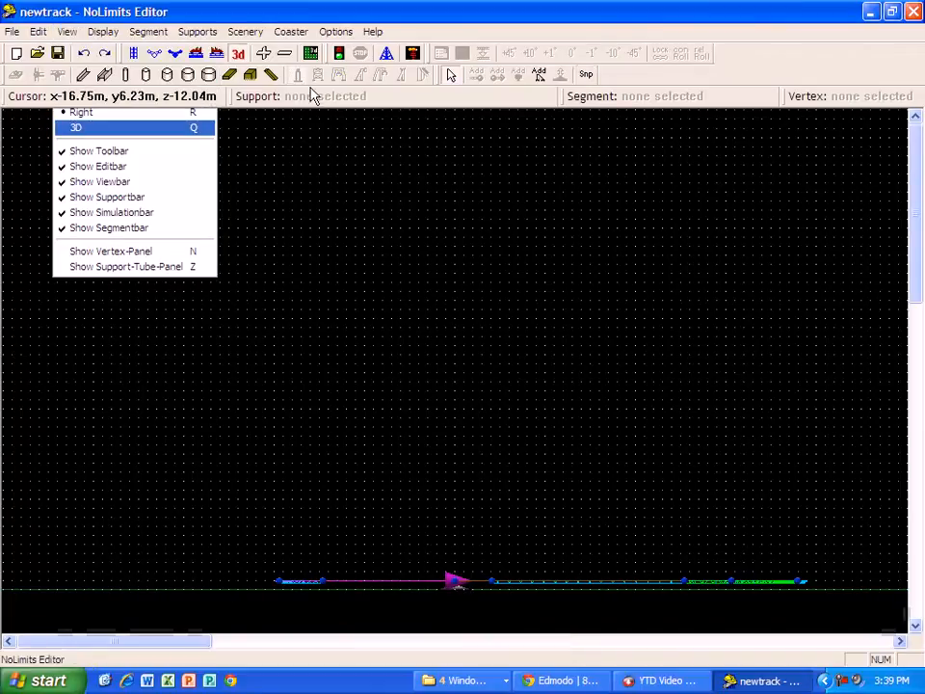
click(77, 127)
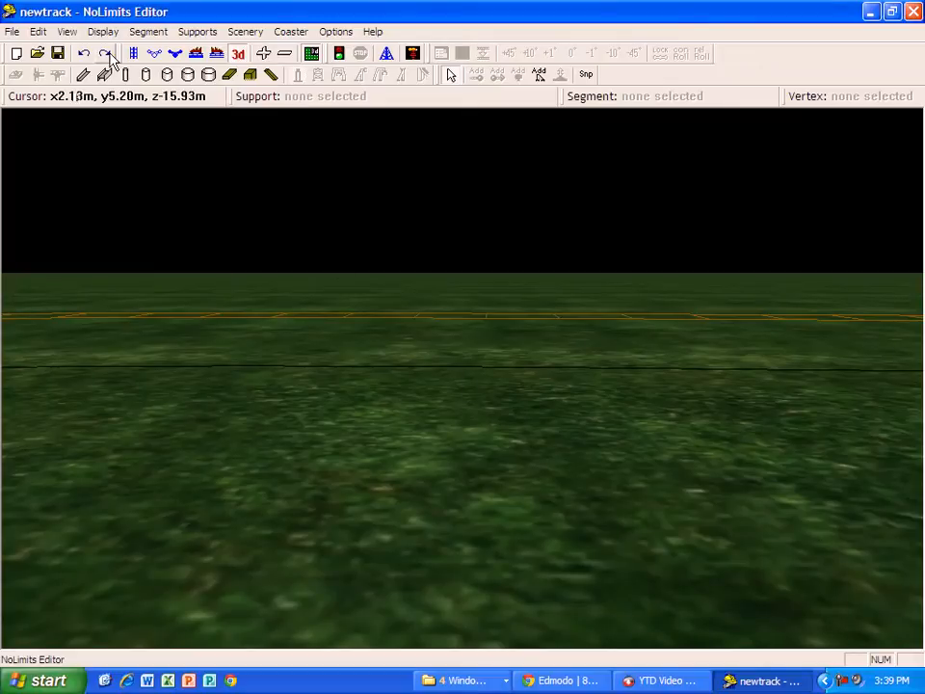
Toggle a Display option so the coloured track sections stand out in 3D.
click(102, 31)
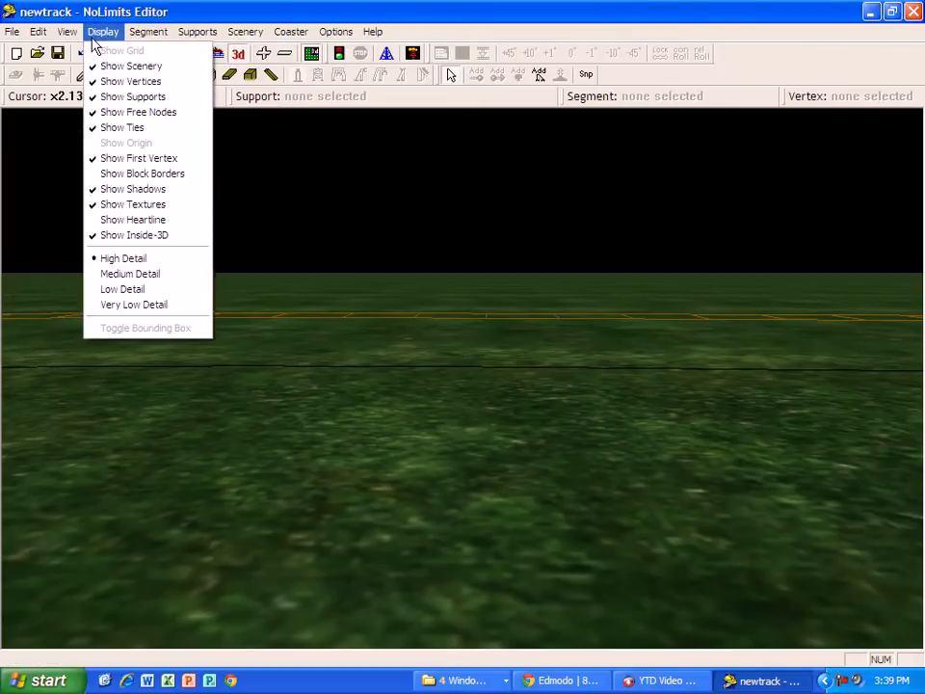
click(43, 428)
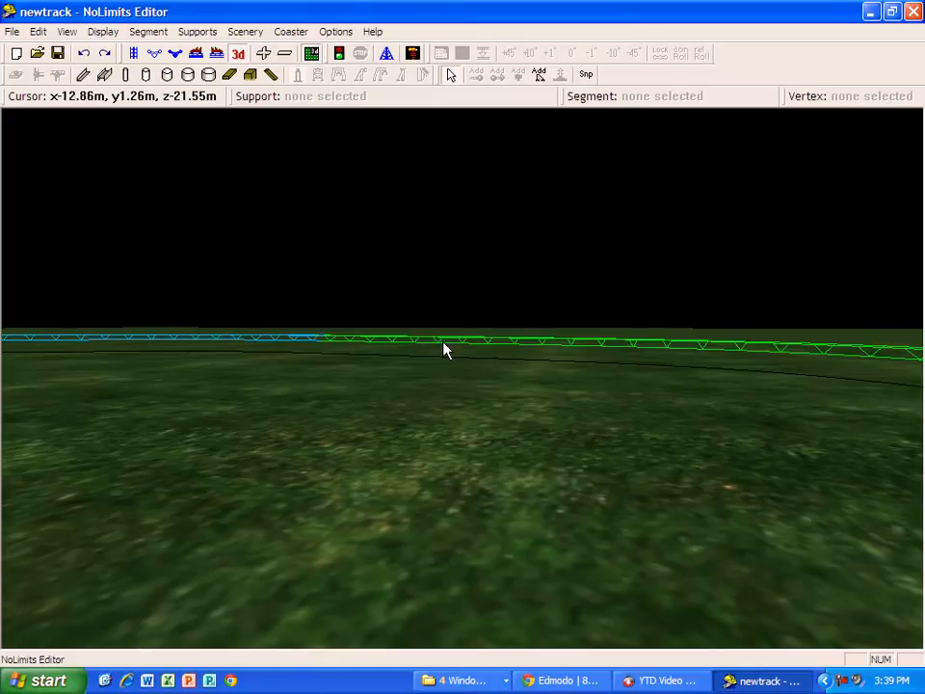
Select the 28.32 m lift section of the circuit in the 3D view.
click(366, 339)
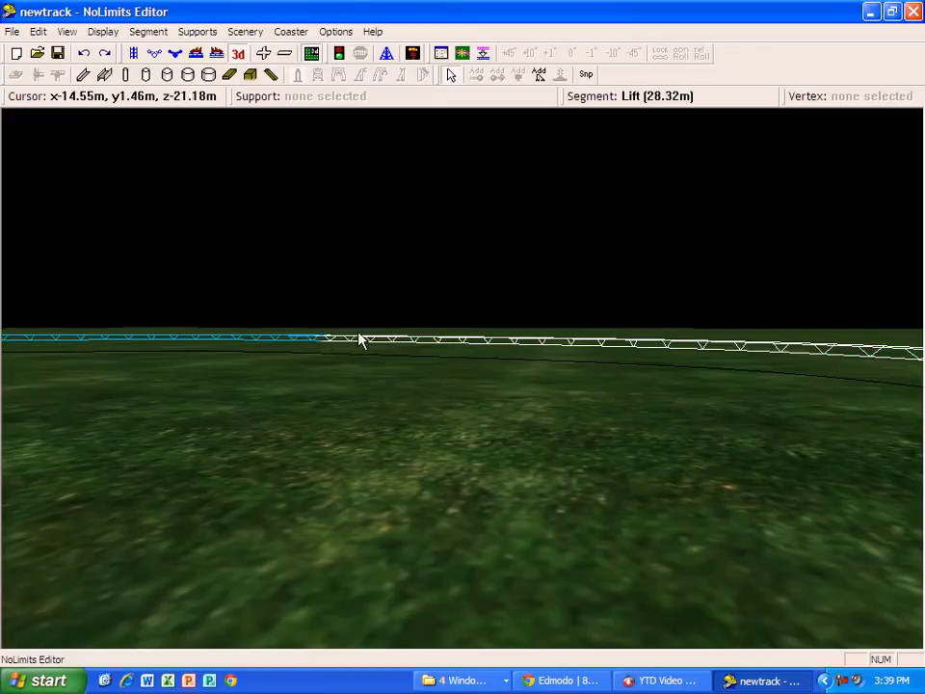
mouse_move(313, 339)
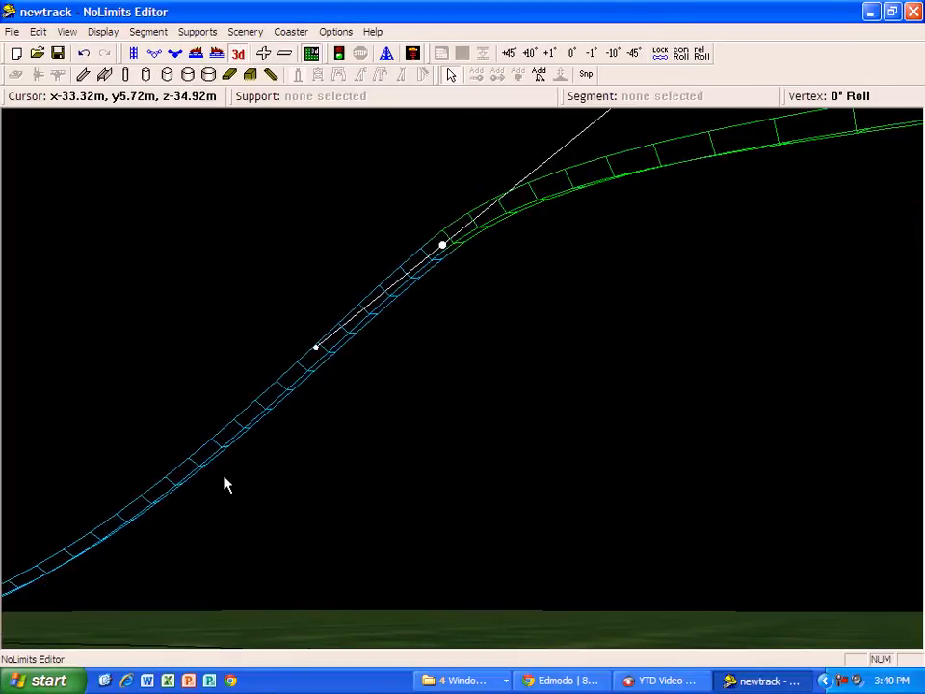
mouse_move(193, 505)
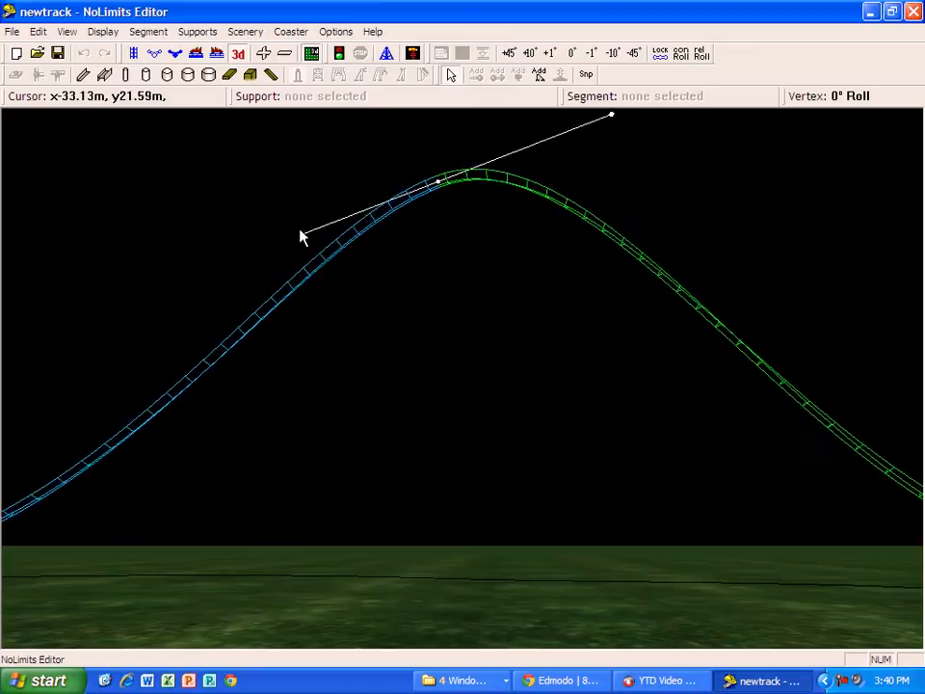
Keep the lift segment as a chain lift with motor at start and accept.
click(713, 323)
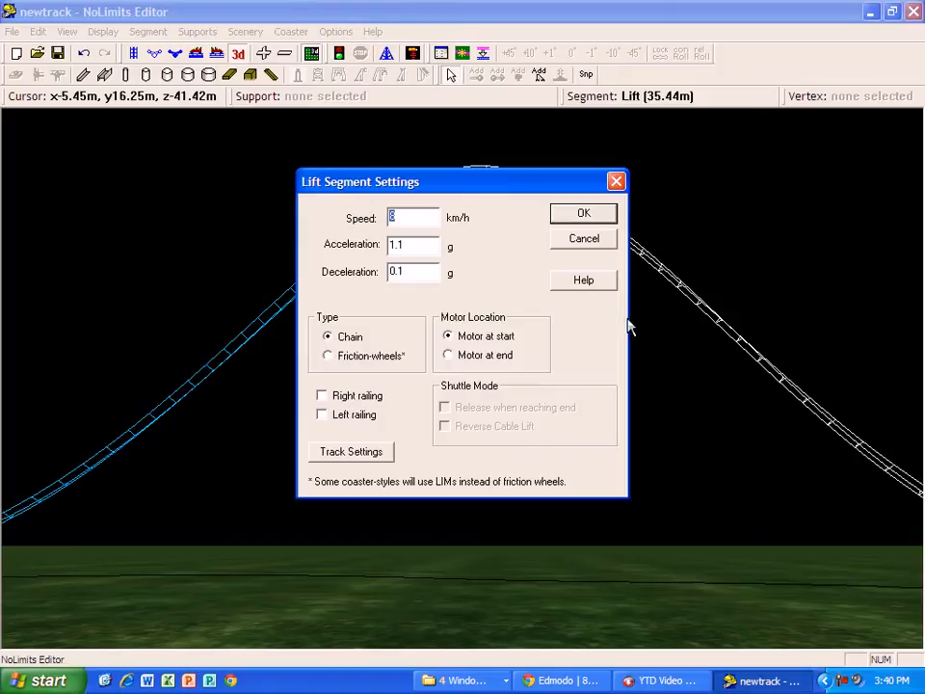
click(582, 212)
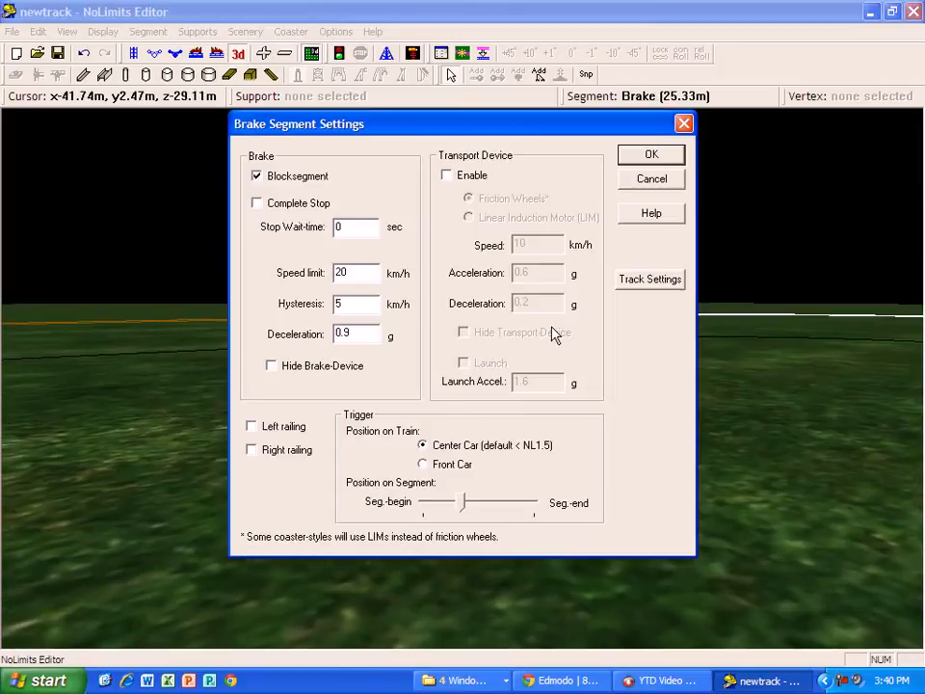
mouse_move(277, 227)
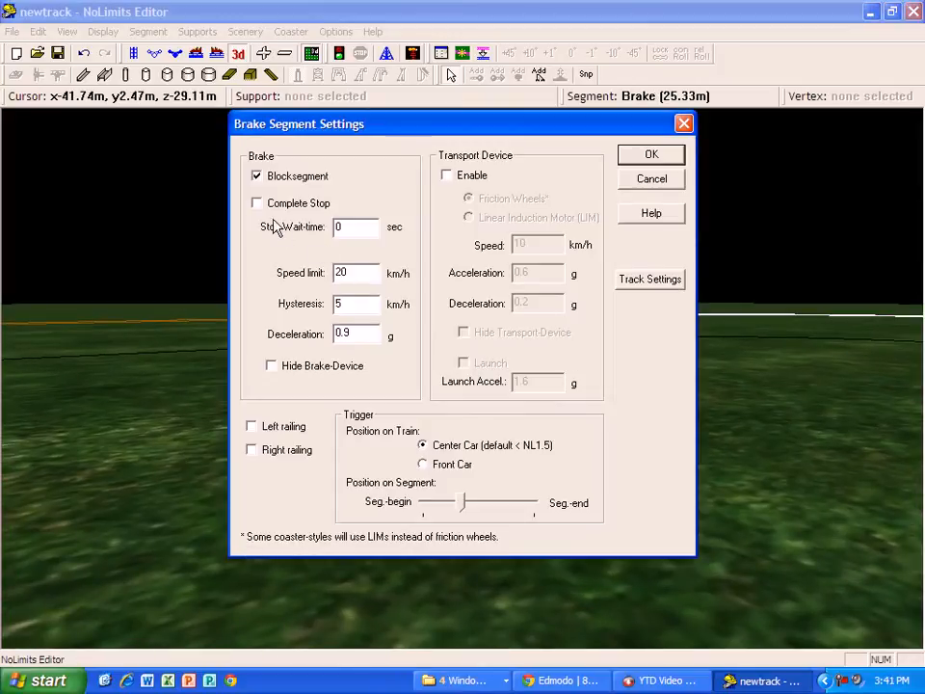
Enable Complete Stop on the 25.33 m brake segment and accept.
click(256, 202)
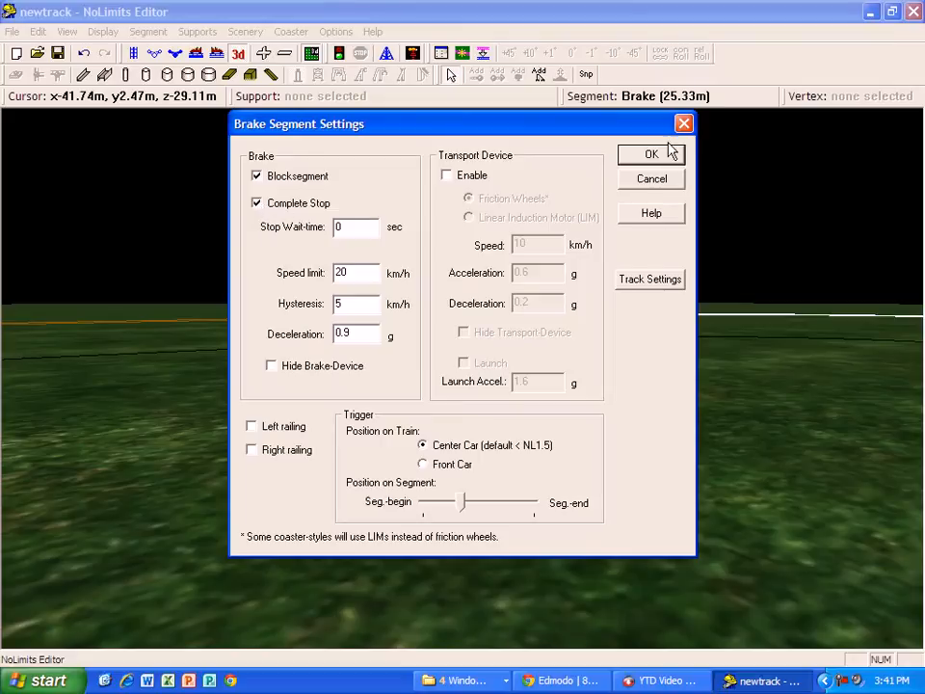
click(651, 154)
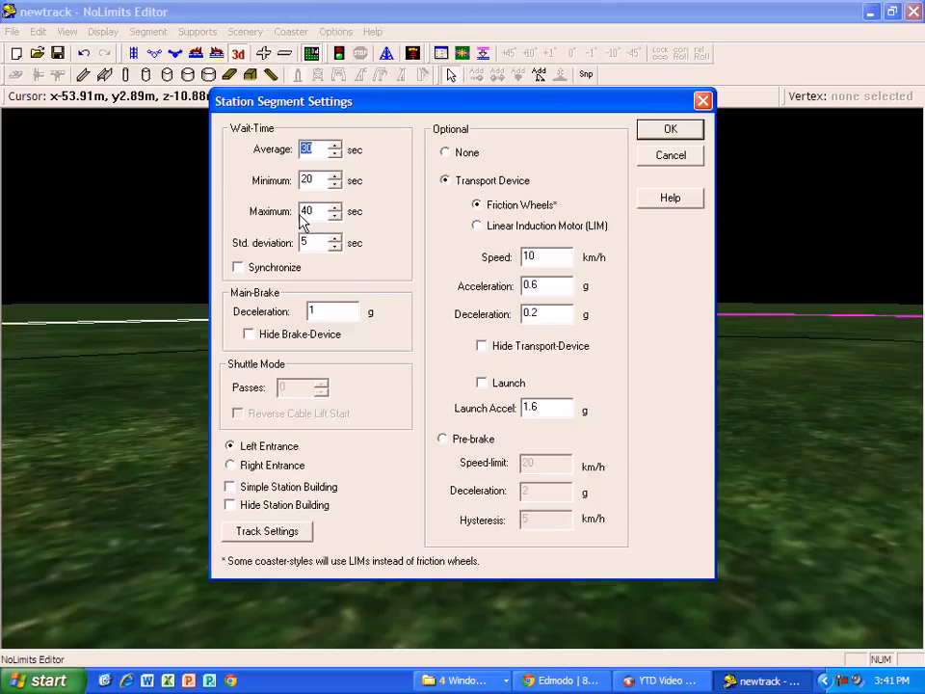
mouse_move(485, 154)
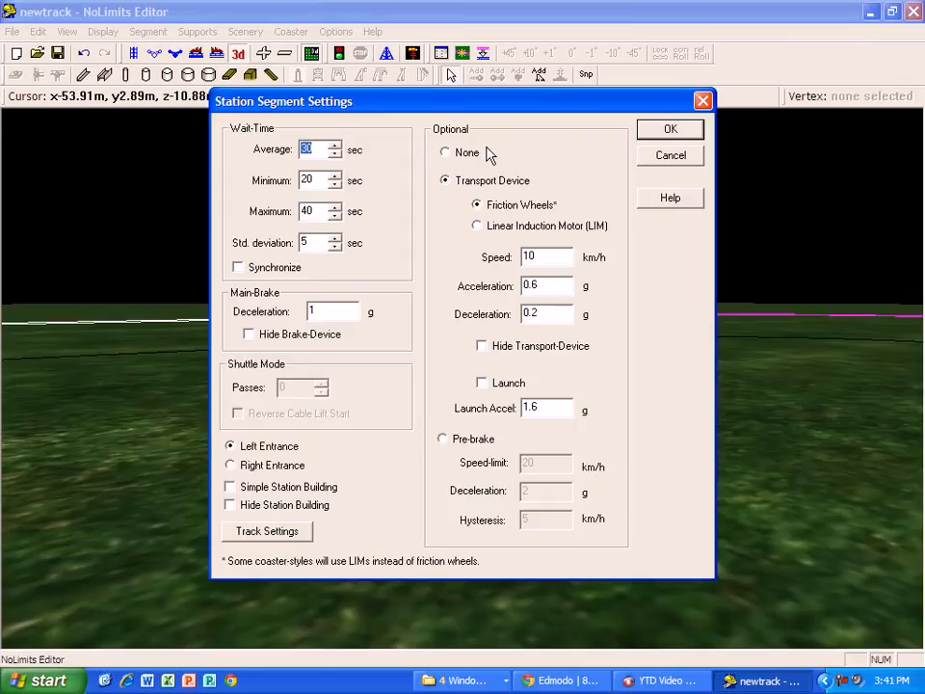
Close the station segment settings, keeping its wait times and friction-wheel transport.
click(670, 128)
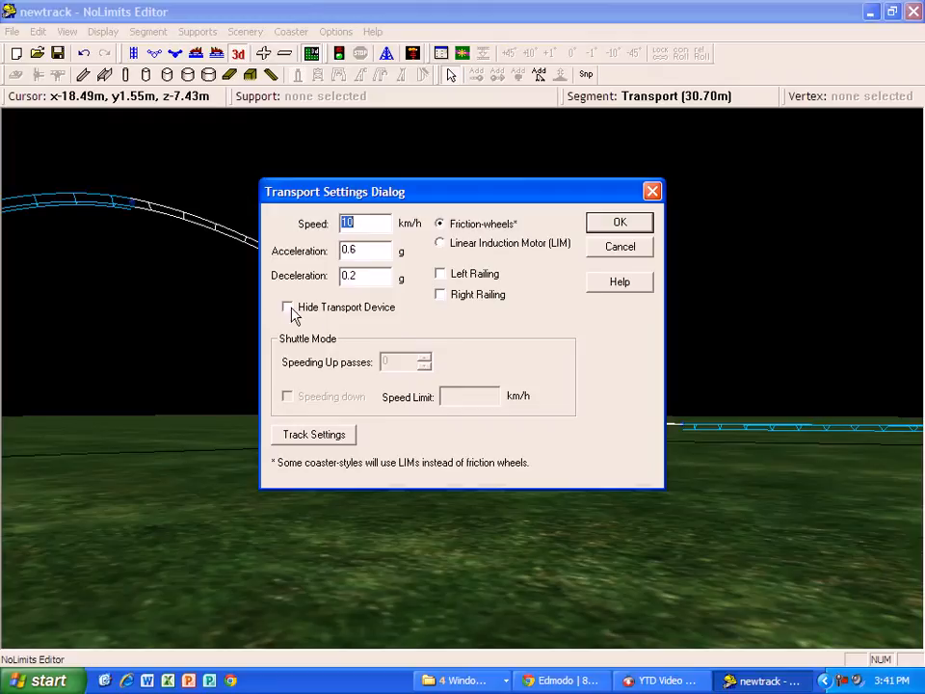
mouse_move(320, 361)
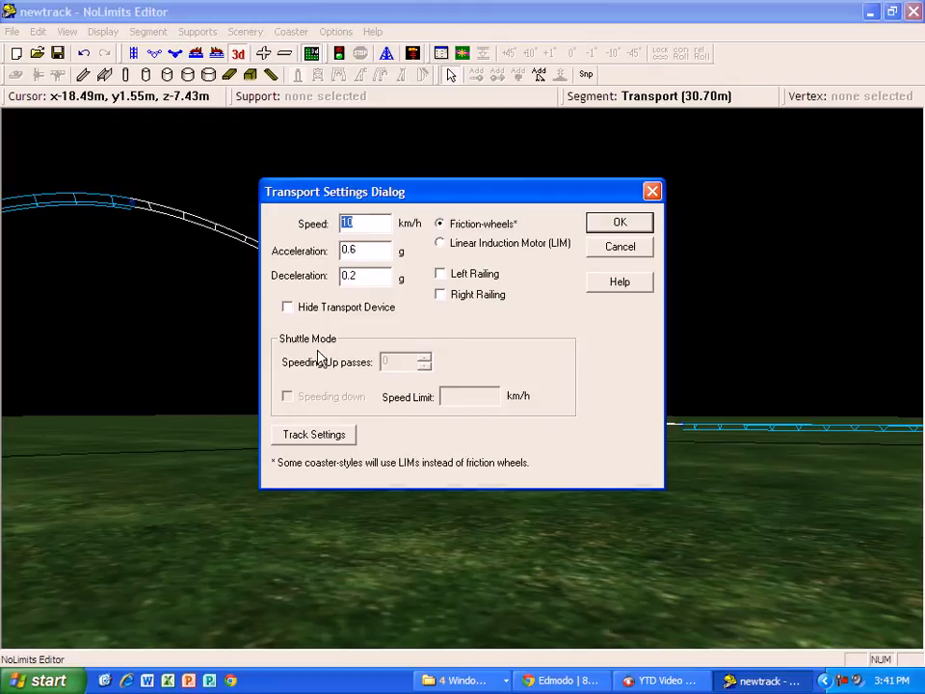
mouse_move(616, 231)
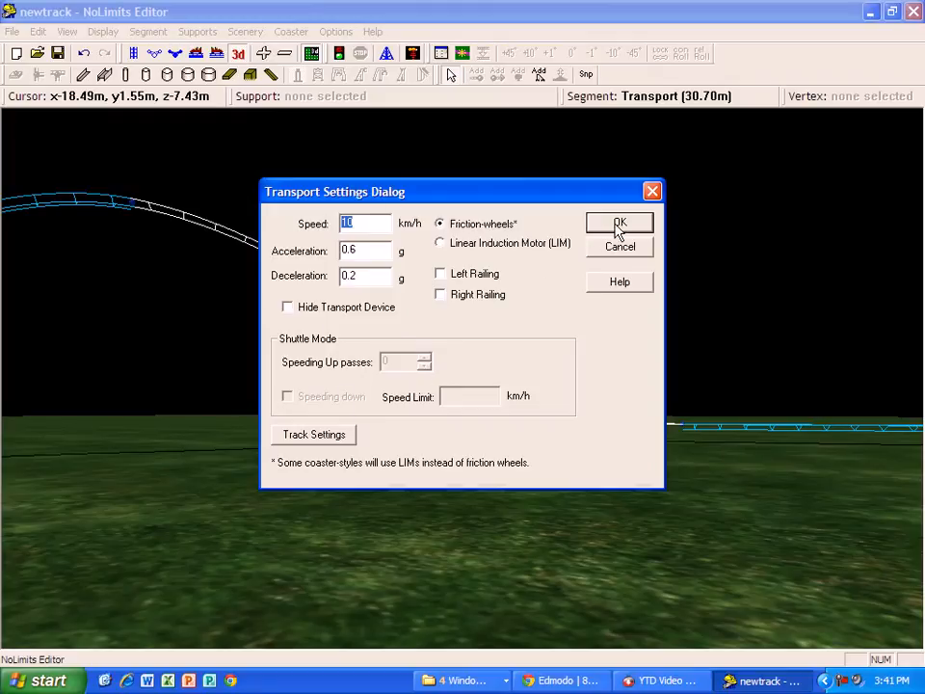
Accept the 30.70 m transport segment's friction-wheel settings, returning to the 3D view.
click(618, 227)
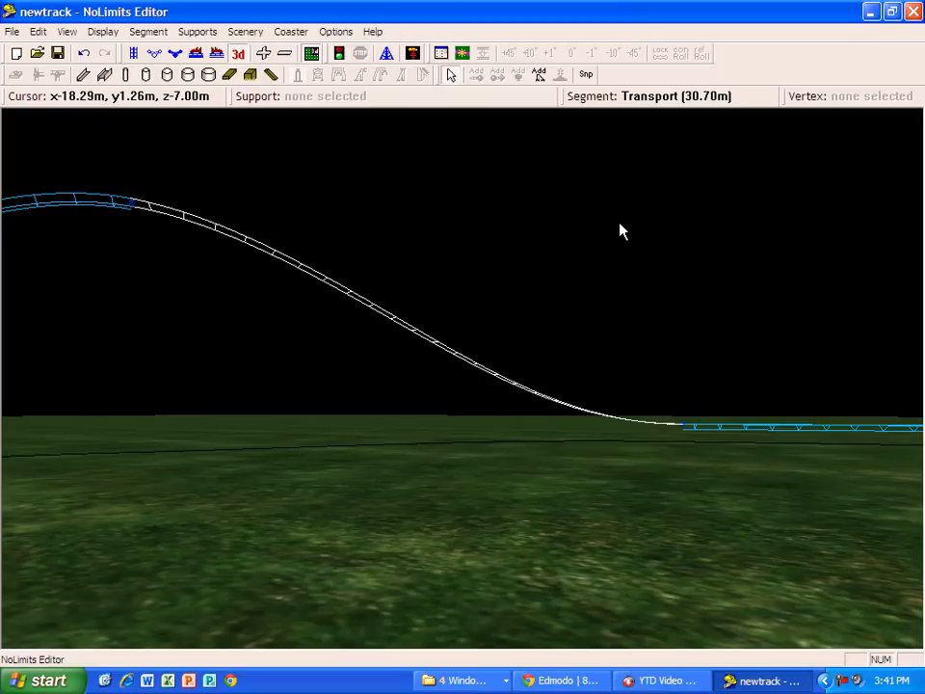